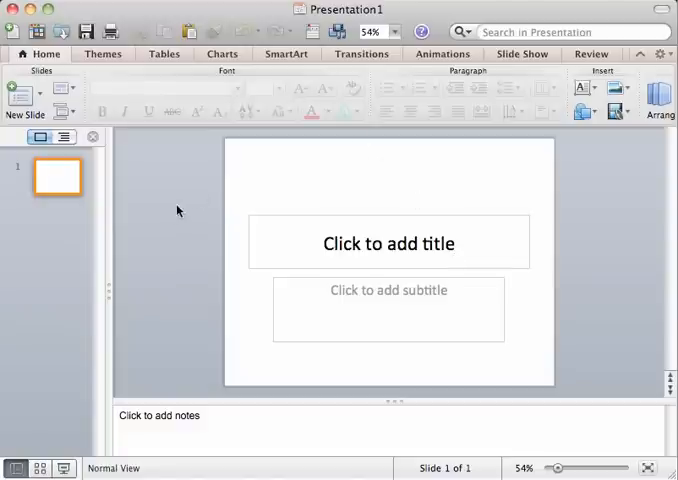
{"action": "mouse_move", "coordinate": [511, 204]}
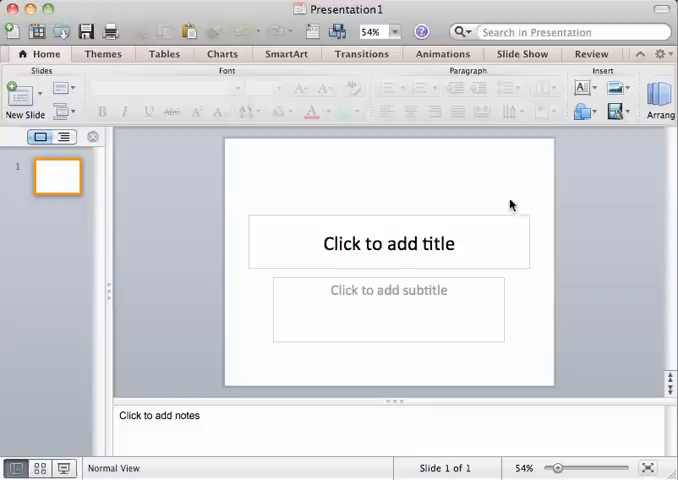
{"action": "mouse_move", "coordinate": [393, 274]}
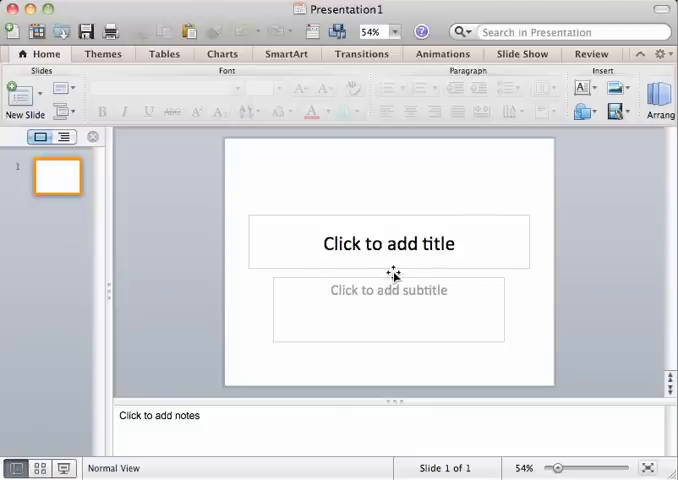
{"action": "mouse_move", "coordinate": [611, 23]}
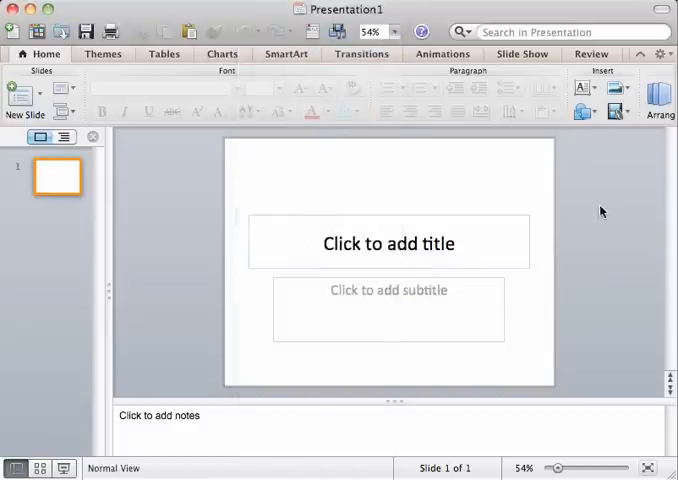
{"action": "mouse_move", "coordinate": [534, 131]}
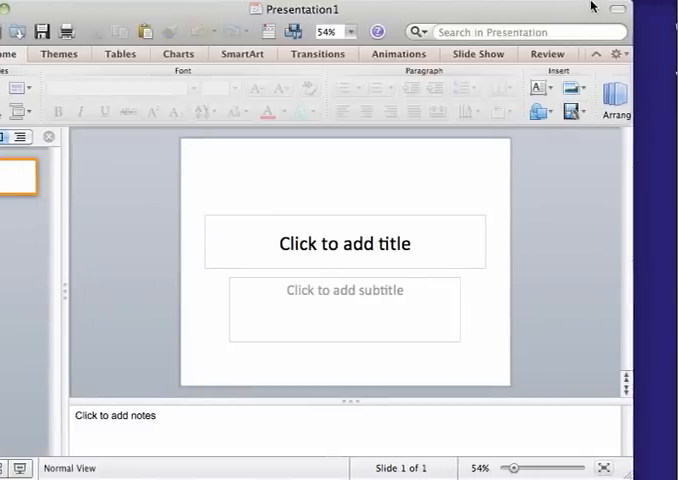
Step: Choose Record Audio from the Media menu and drag the Record Sound dialog into view
{"action": "left_click", "coordinate": [573, 112]}
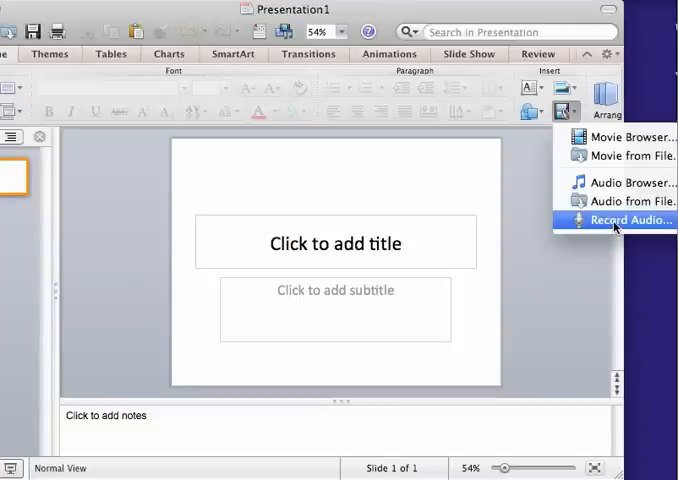
{"action": "left_click", "coordinate": [615, 219]}
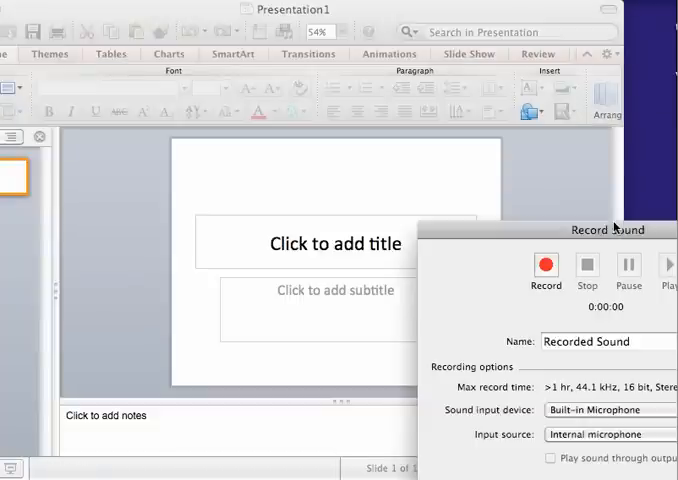
{"action": "left_click_drag", "start_coordinate": [610, 230], "coordinate": [475, 162]}
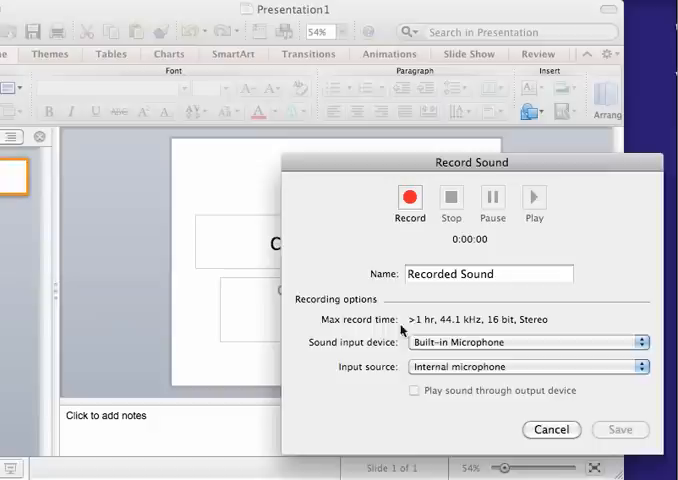
{"action": "mouse_move", "coordinate": [497, 226]}
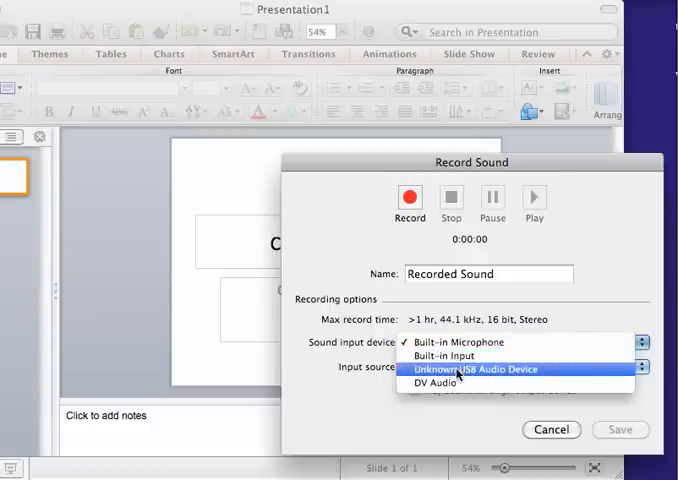
Step: Select Unknown USB Audio Device as the input and start recording
{"action": "left_click", "coordinate": [482, 369]}
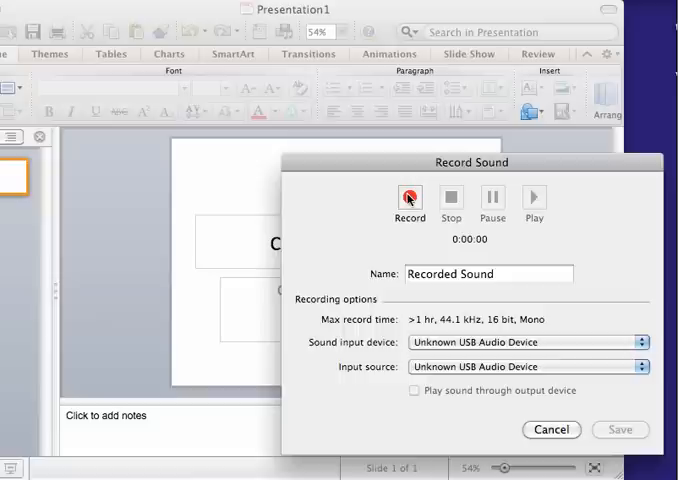
{"action": "left_click", "coordinate": [409, 197]}
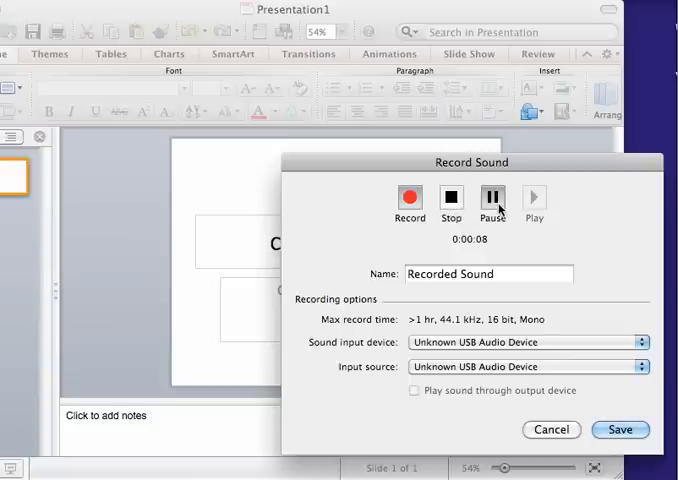
{"action": "mouse_move", "coordinate": [476, 250]}
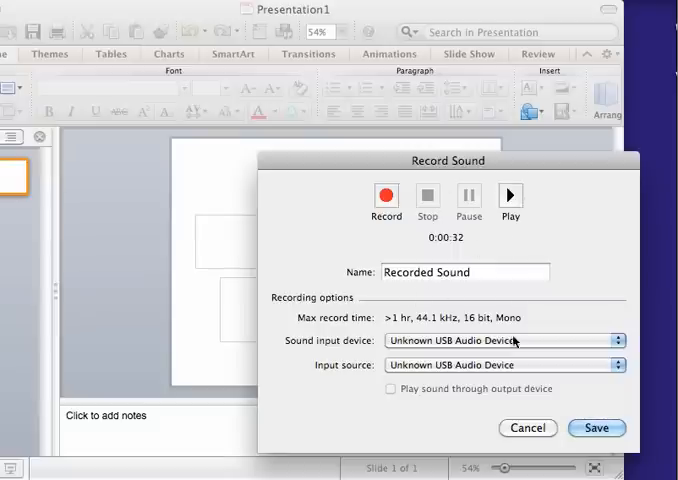
{"action": "mouse_move", "coordinate": [431, 181]}
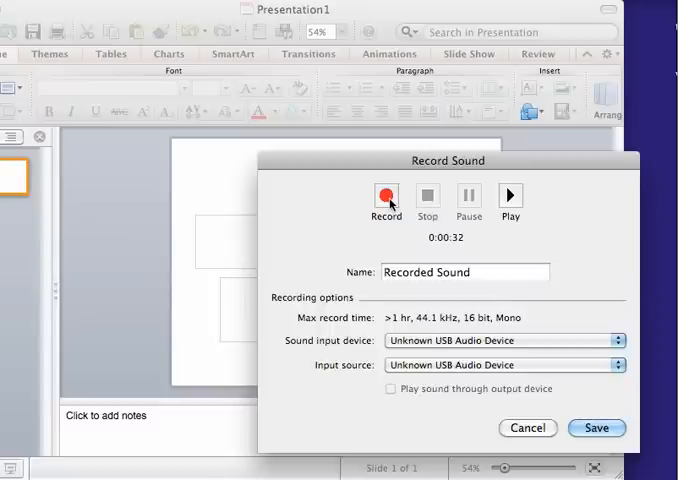
Step: Re-record the sound clip in the Record Sound dialog
{"action": "left_click", "coordinate": [386, 195]}
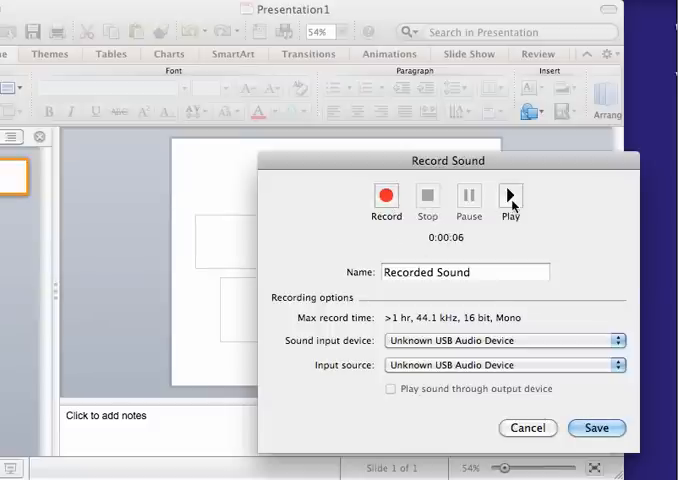
{"action": "mouse_move", "coordinate": [497, 358]}
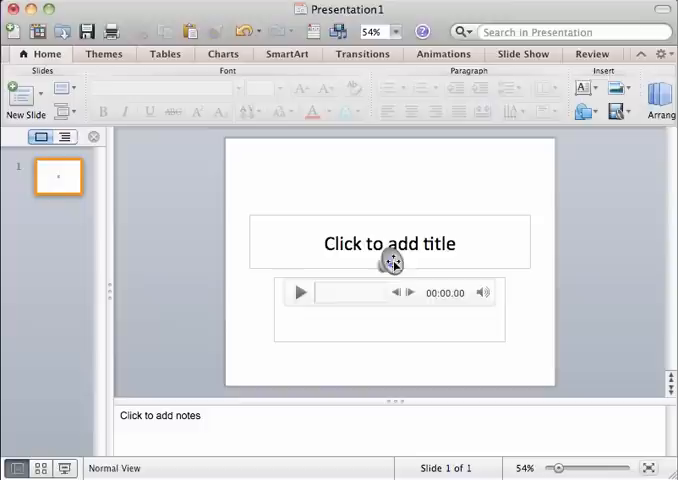
Step: Drag the sound icon into the slide's top-left corner
{"action": "left_click", "coordinate": [391, 263]}
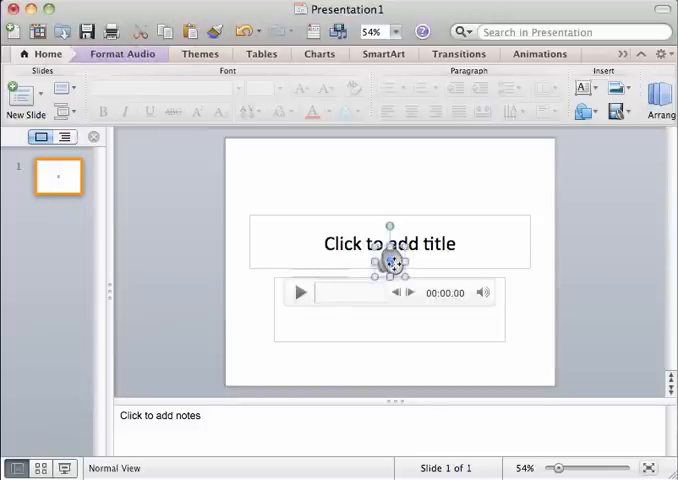
{"action": "left_click_drag", "start_coordinate": [390, 263], "coordinate": [250, 165]}
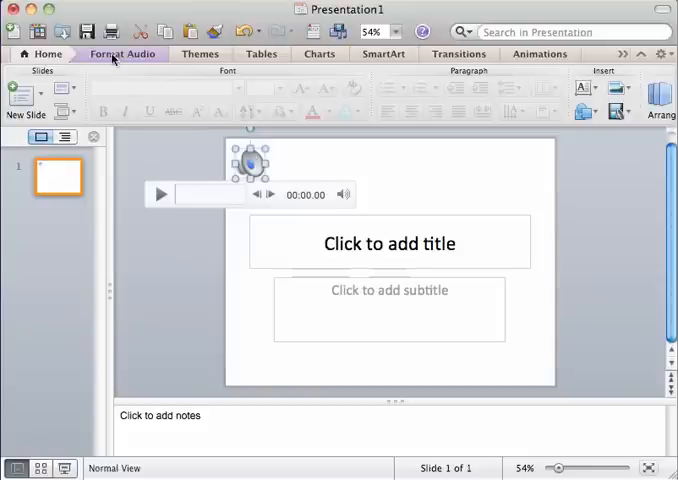
Step: Set the audio to start Automatically, open Playback Options, and deselect the icon
{"action": "left_click", "coordinate": [122, 54]}
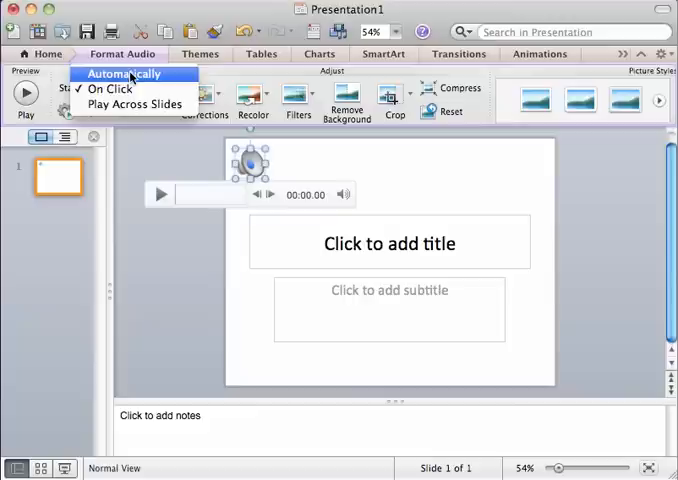
{"action": "left_click", "coordinate": [124, 73]}
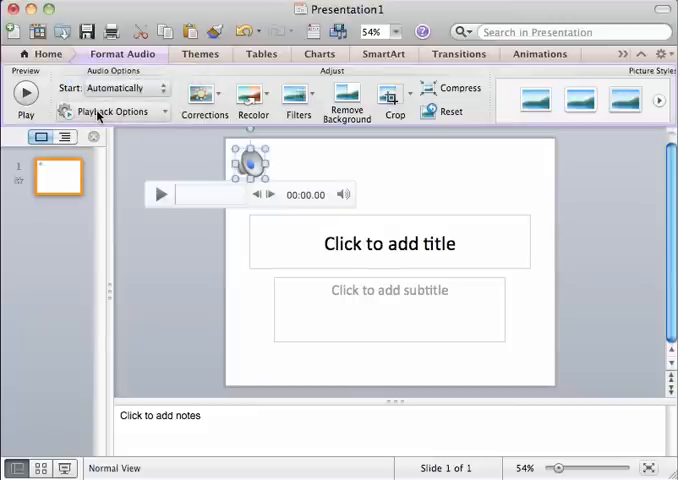
{"action": "left_click", "coordinate": [110, 111]}
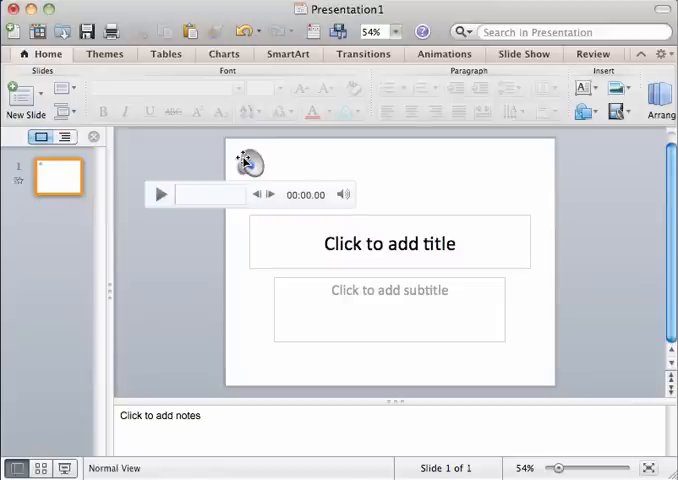
{"action": "left_click", "coordinate": [201, 272]}
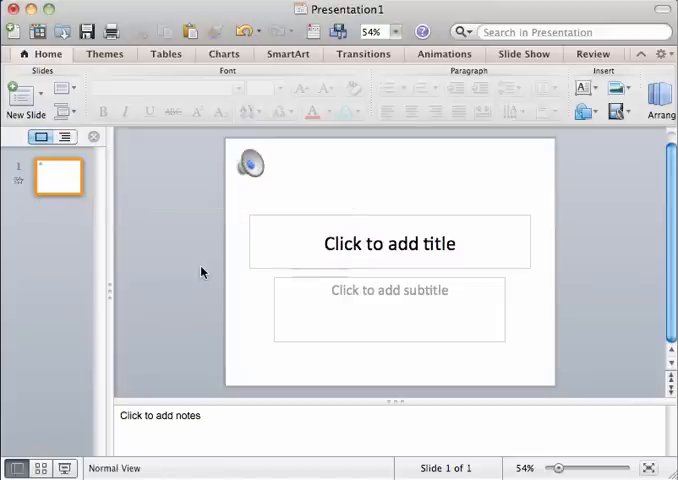